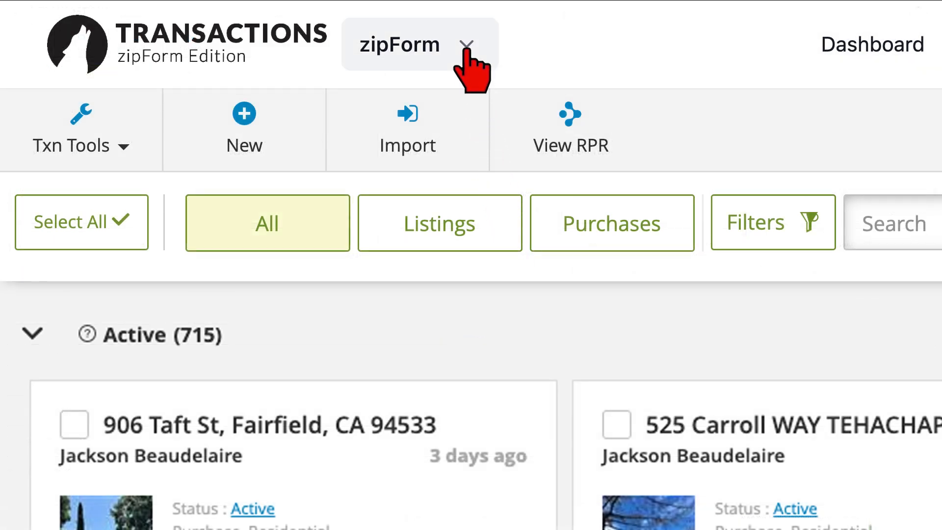
Open the zipForm product switcher listing Authentisign, Contacts, Transact, zipForm and Home
left_click(409, 43)
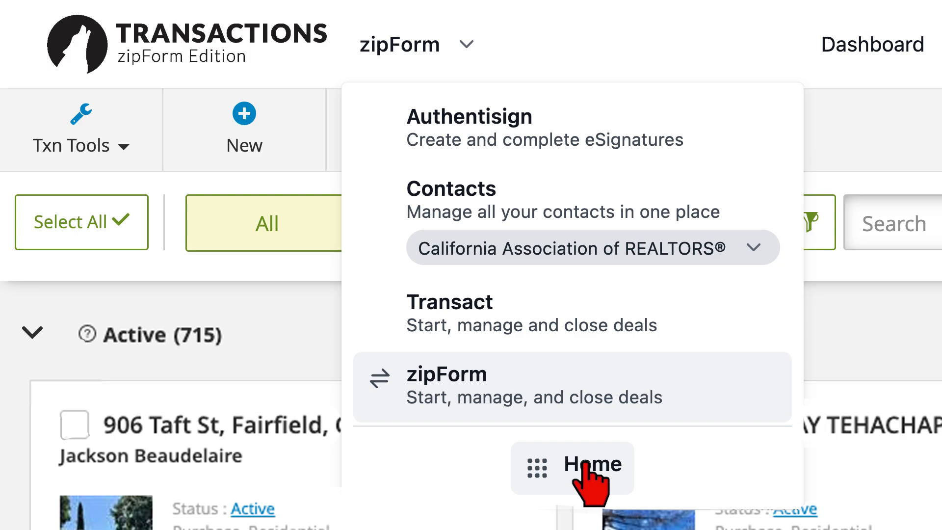
Choose Home from the product switcher to reach the Foundation dashboard
left_click(591, 466)
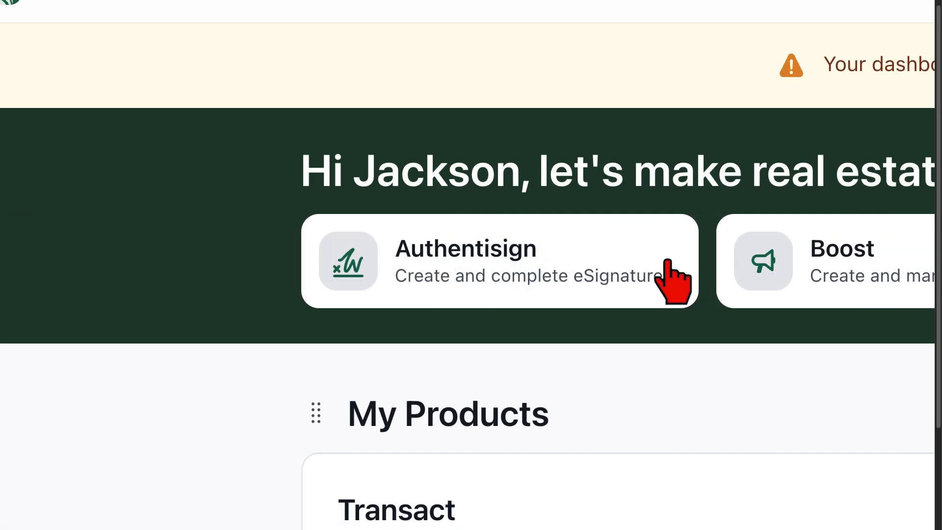
mouse_move(460, 286)
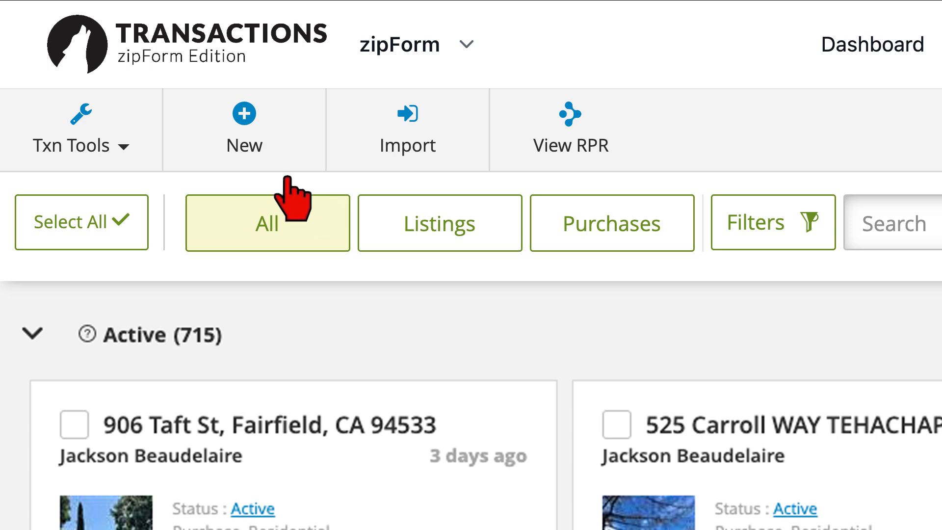
mouse_move(246, 174)
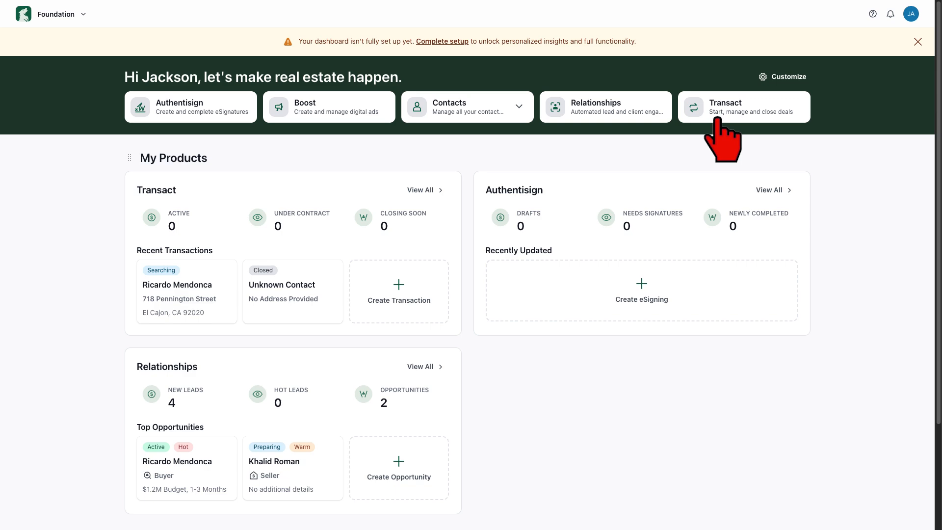
Select the Transact card among the dashboard's product shortcuts
left_click(744, 107)
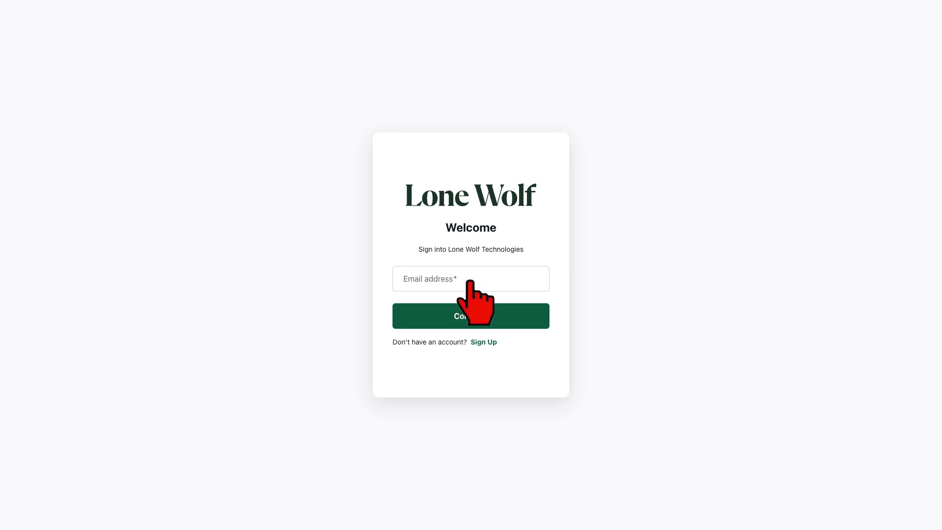
Continue with the email address, then submit the emailed verification code
left_click(471, 315)
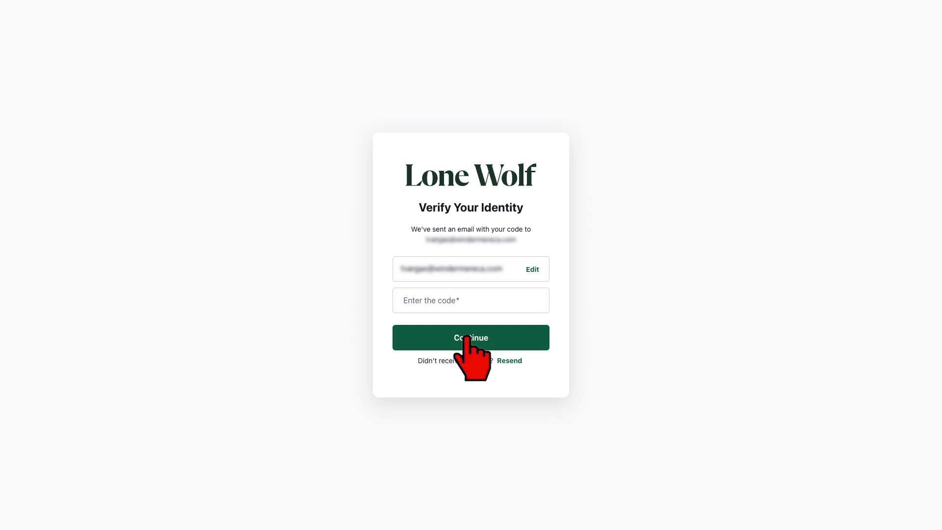
left_click(471, 337)
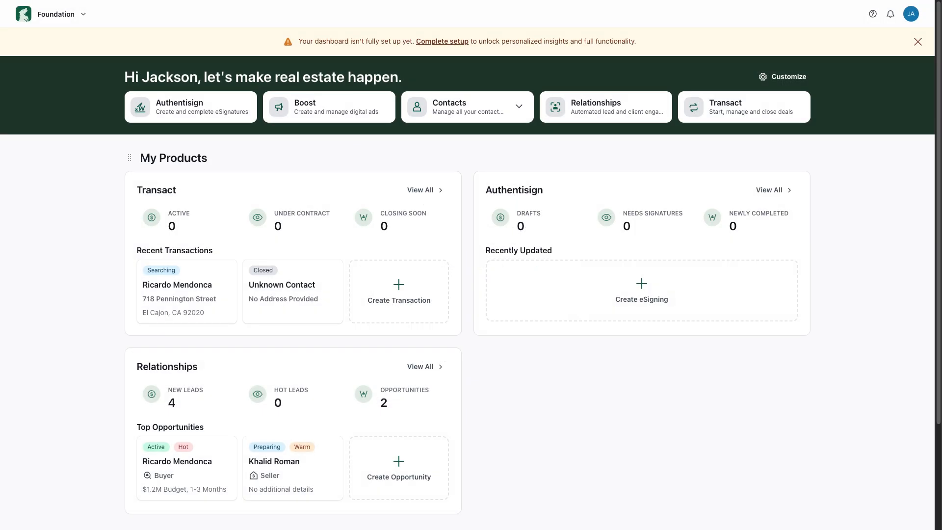